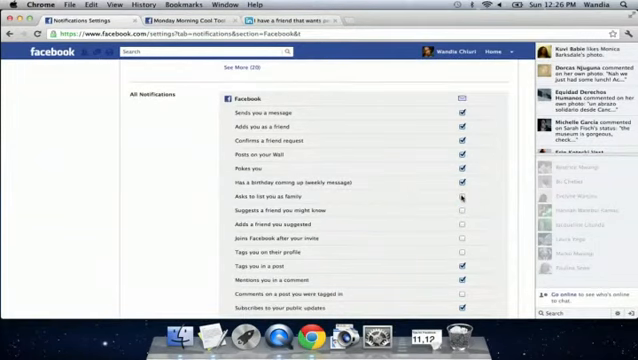
# Go from Account Settings to the Notifications settings page via the left sidebar
pyautogui.click(443, 48)
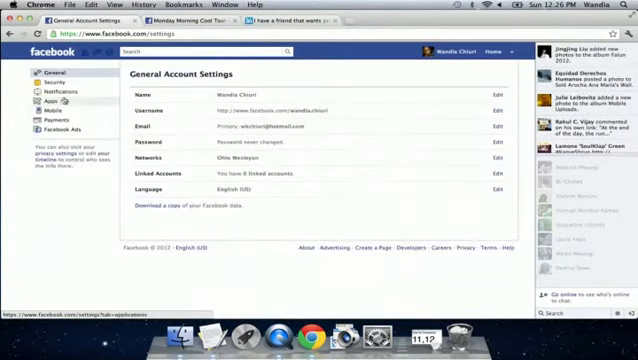
pyautogui.click(50, 90)
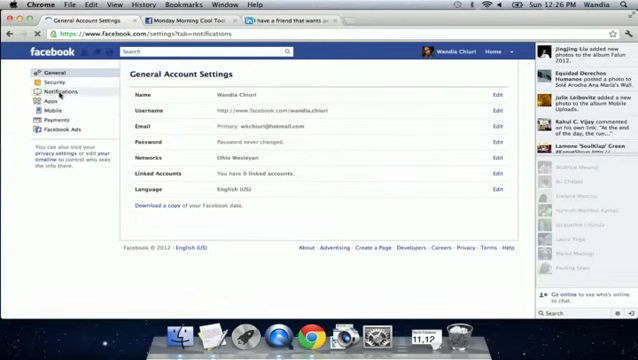
pyautogui.click(46, 91)
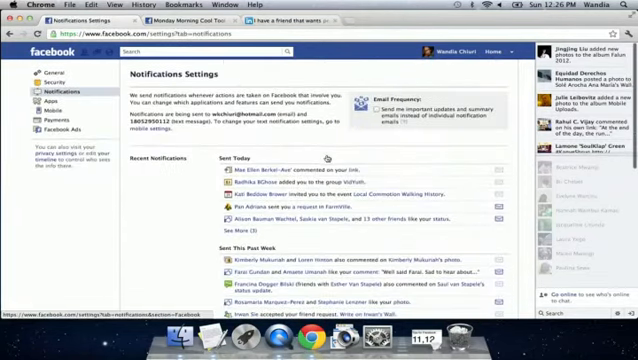
# Scroll down to the All Notifications list to reach the Facebook notification options
pyautogui.scroll(-3)
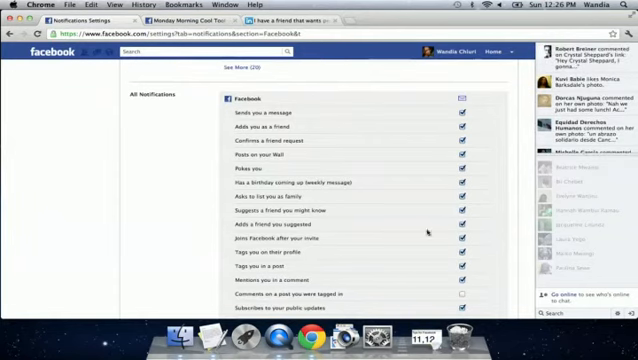
# Scroll to the remaining Facebook notification checkboxes and save the changes
pyautogui.scroll(-3)
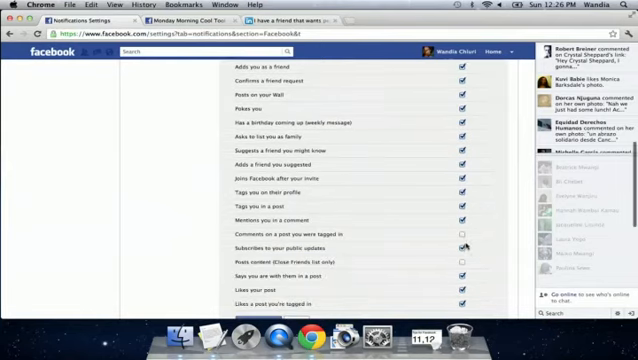
pyautogui.scroll(-3)
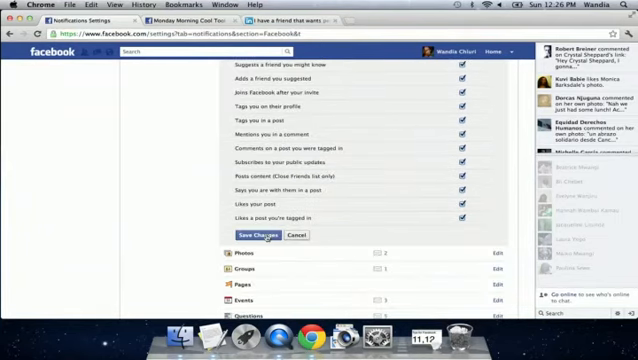
pyautogui.click(201, 236)
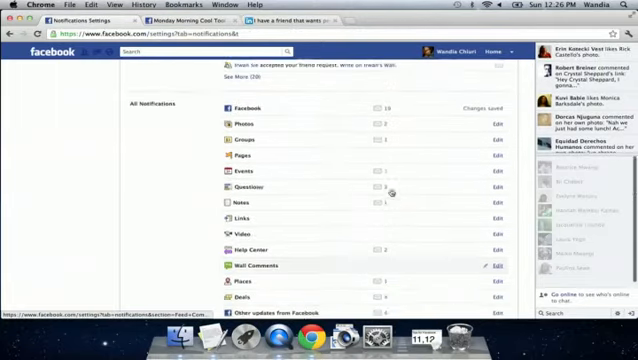